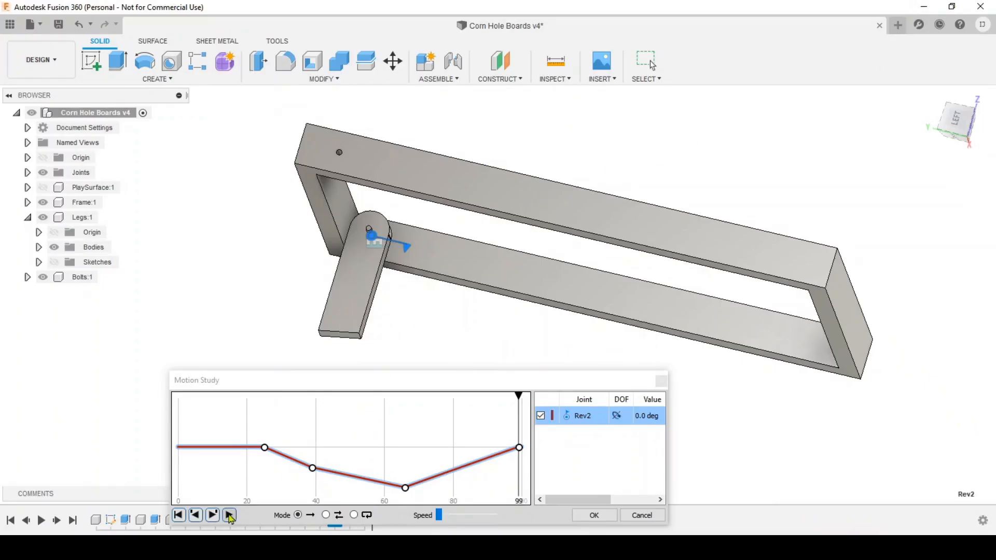
Play the Rev2 joint animation so the leg swings through its folding range
left_click(230, 515)
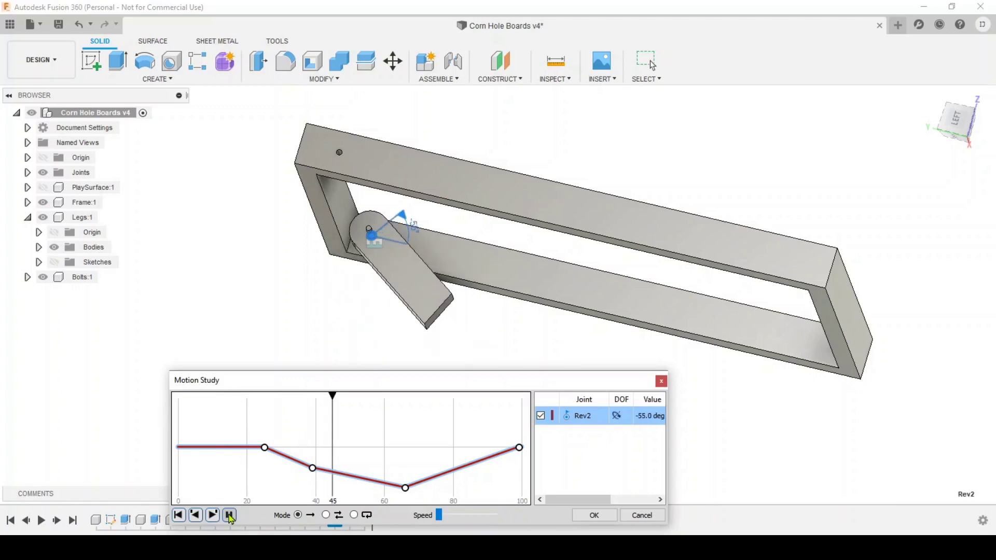
left_click(212, 515)
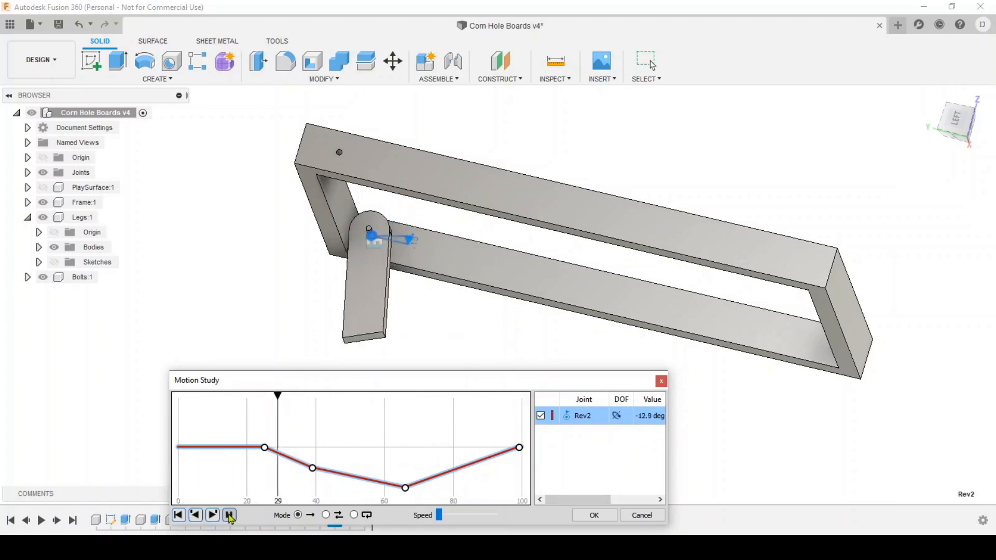
left_click(211, 516)
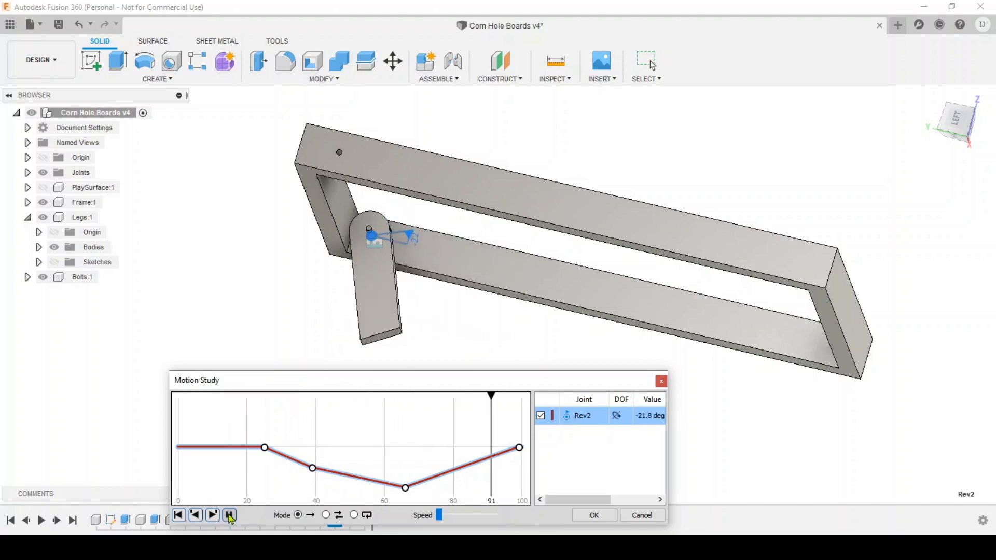
left_click(229, 516)
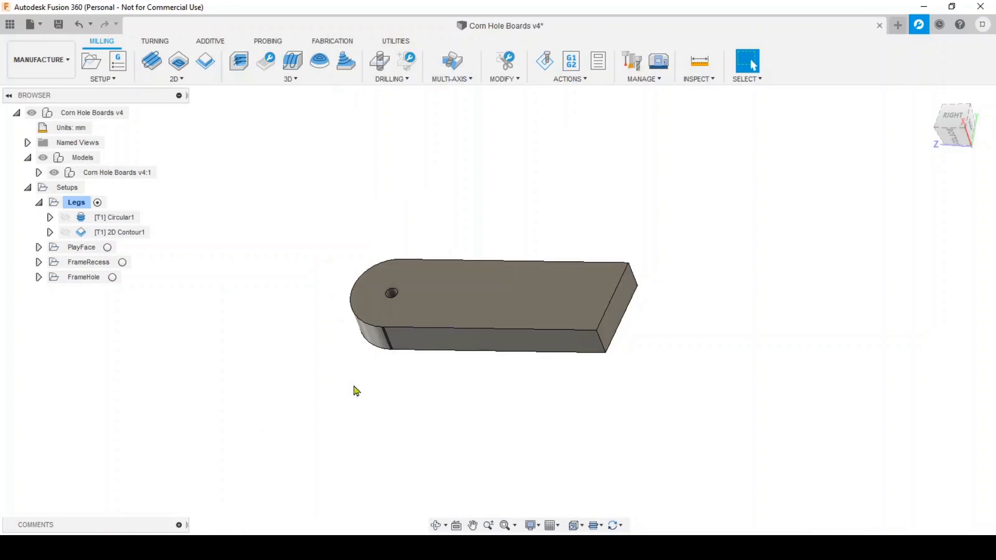
Run the [T1] Circular1 bore-hole simulation with the stock block displayed
left_click(544, 61)
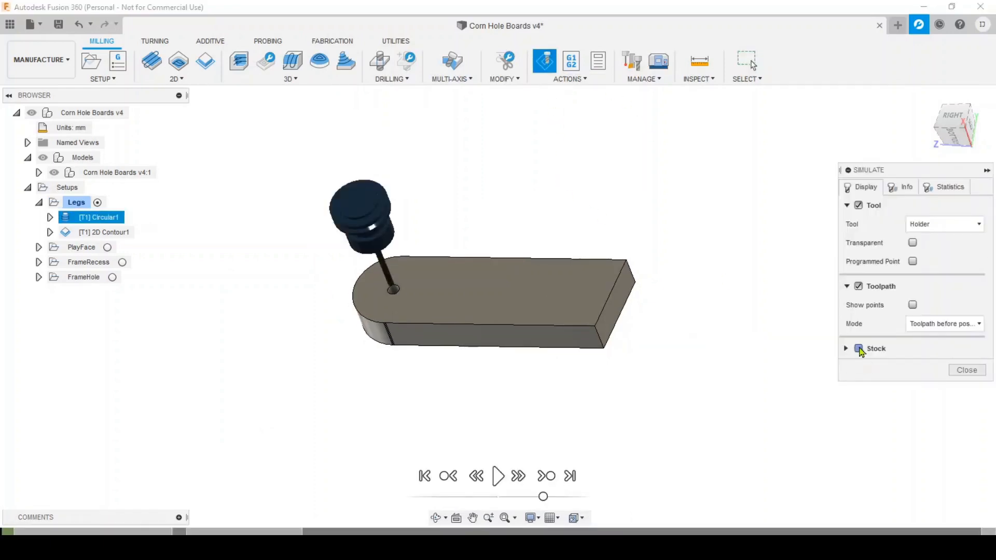
left_click(859, 349)
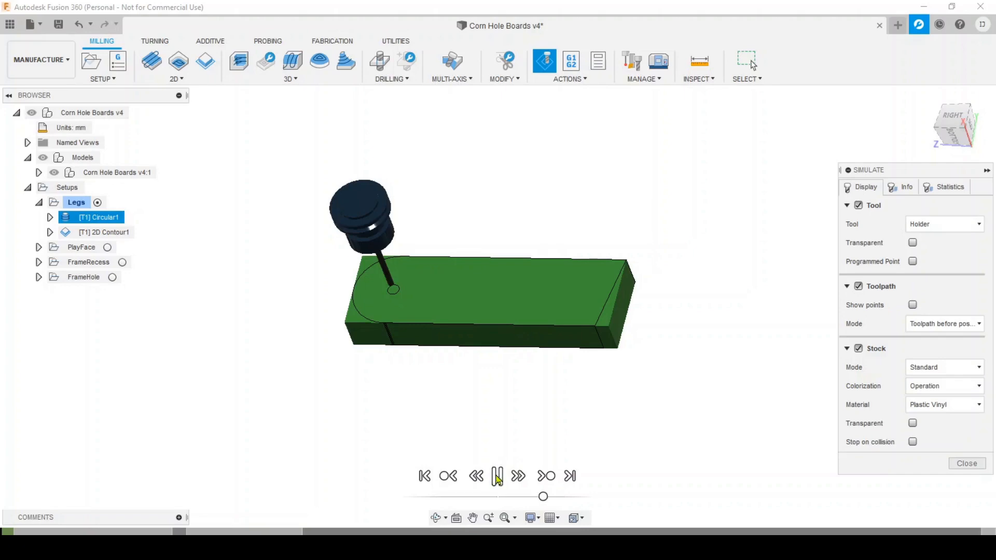
left_click(497, 477)
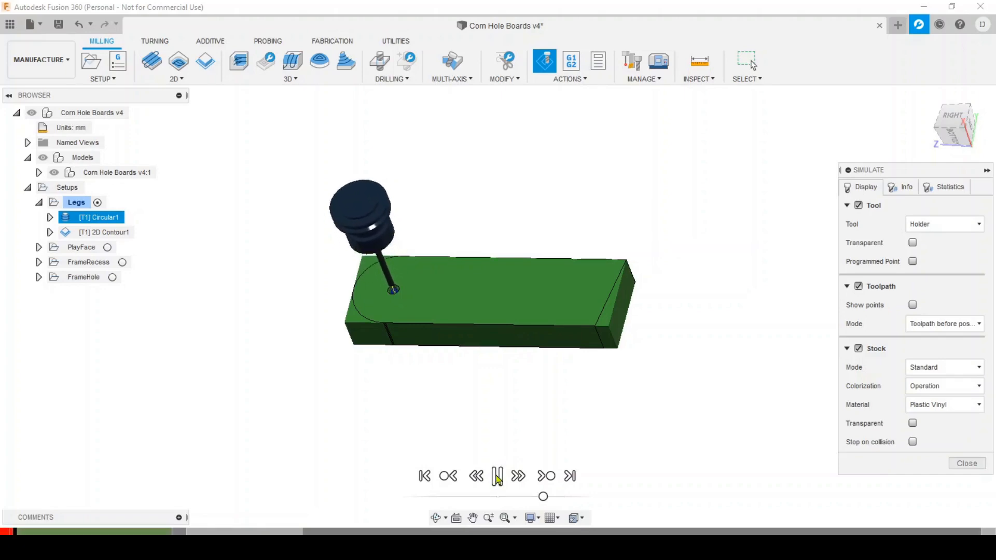
Switch to [T1] 2D Contour1 and play the cut around the leg's outline
left_click(104, 231)
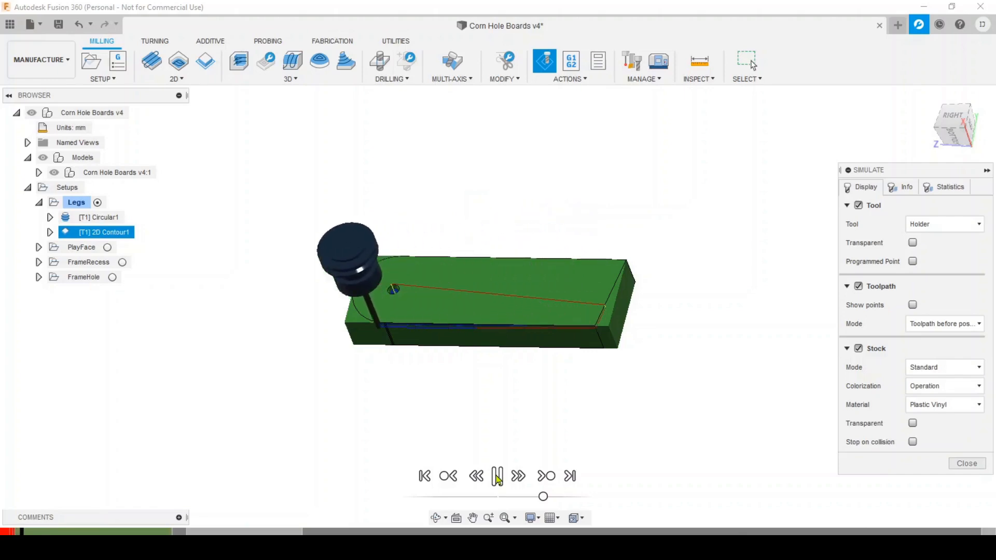
left_click(518, 476)
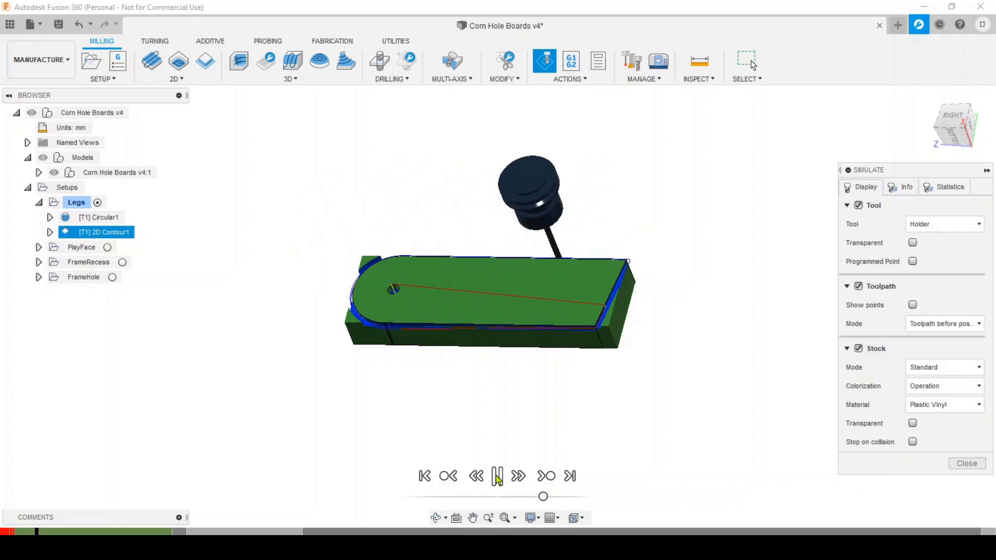
left_click(497, 477)
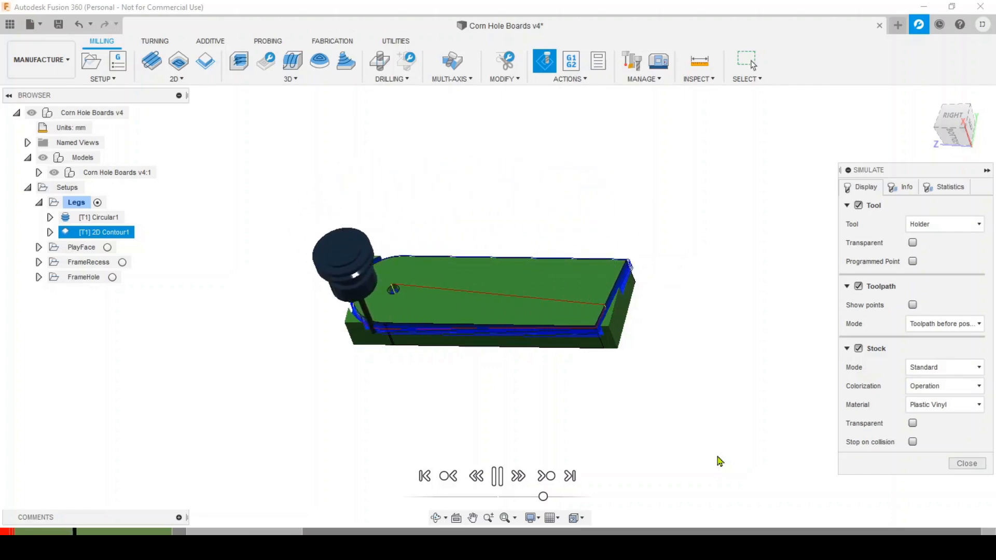
left_click(517, 476)
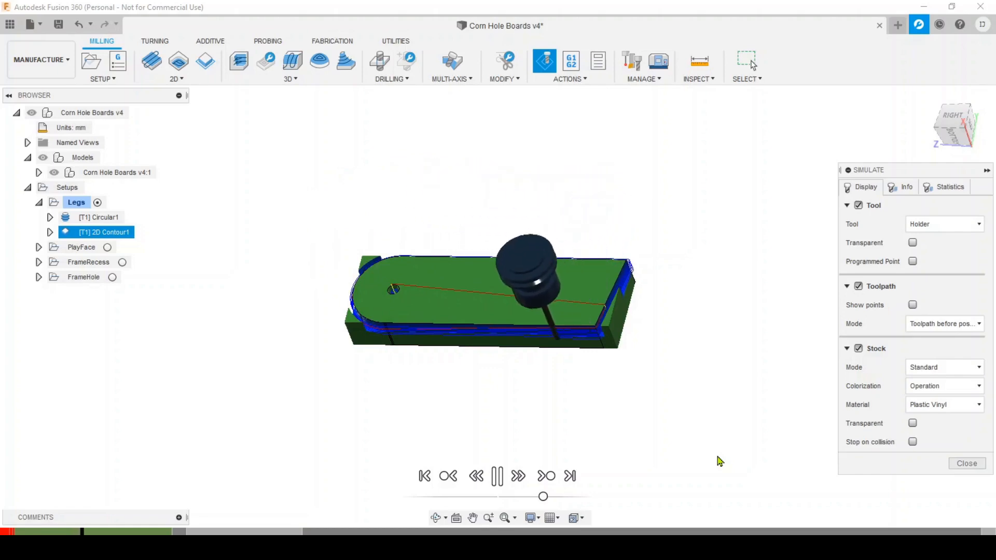
left_click(497, 476)
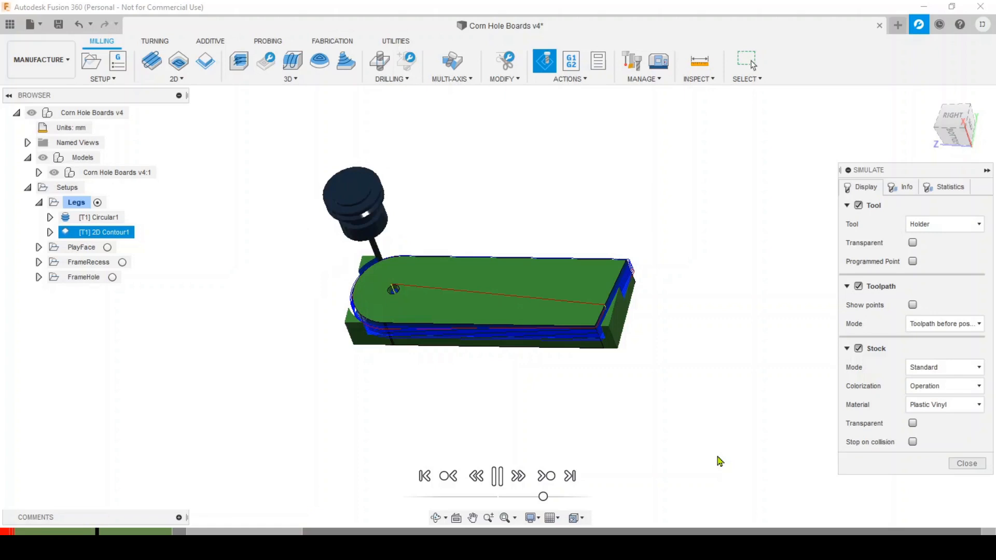
left_click(497, 475)
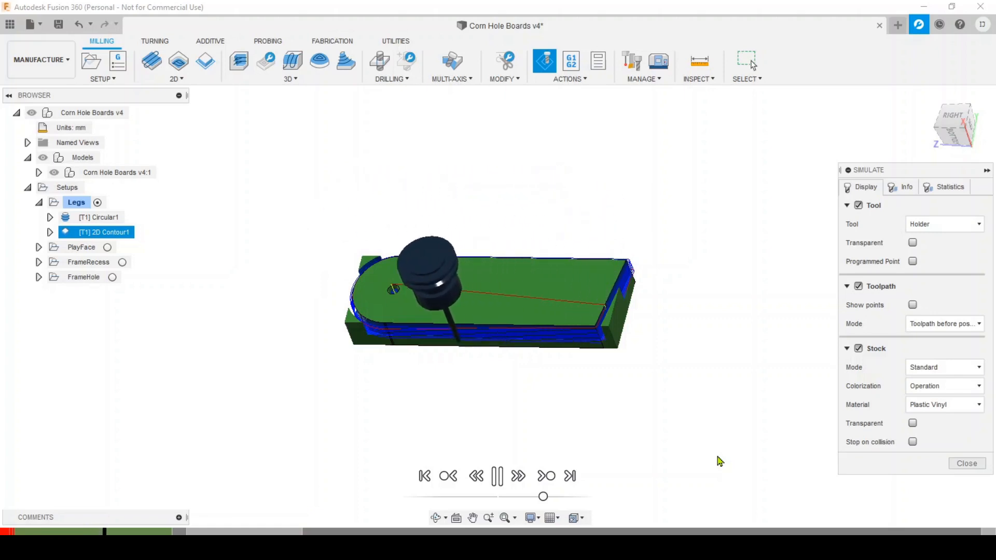